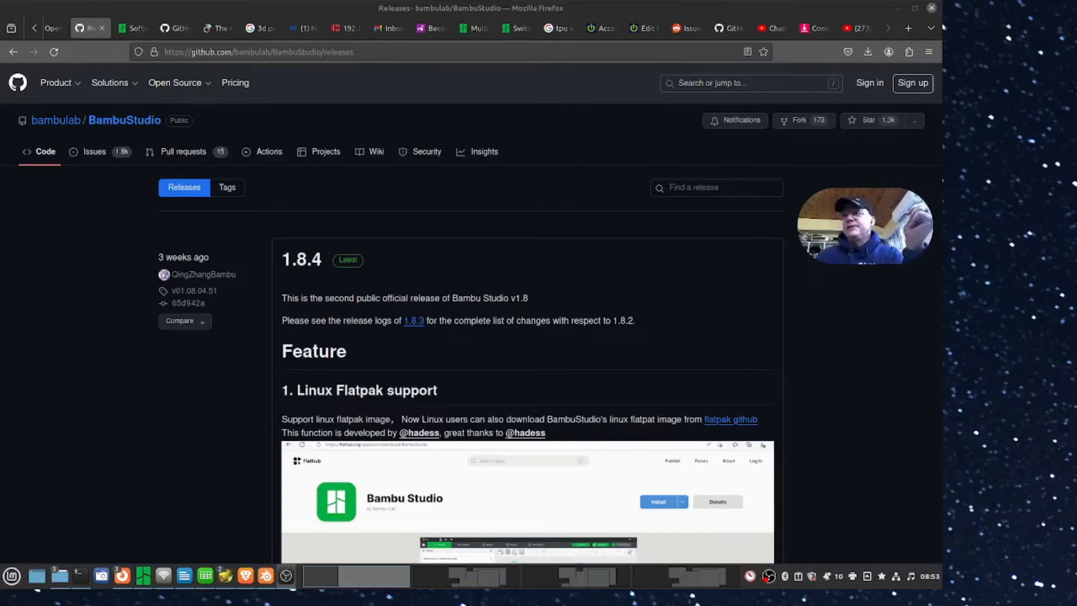
mouse_move(797, 327)
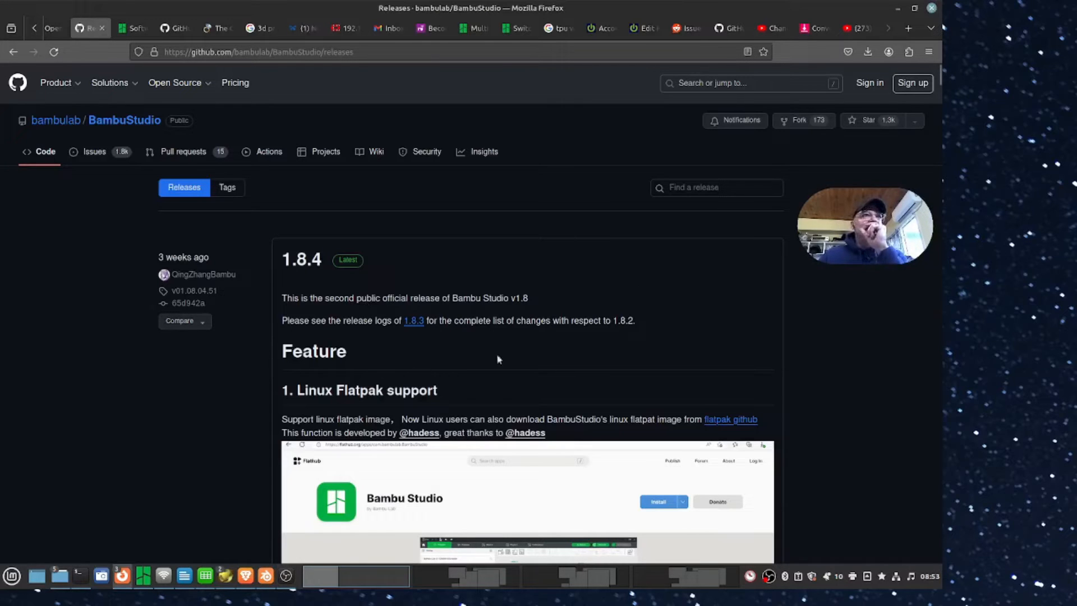
scroll("down", 3)
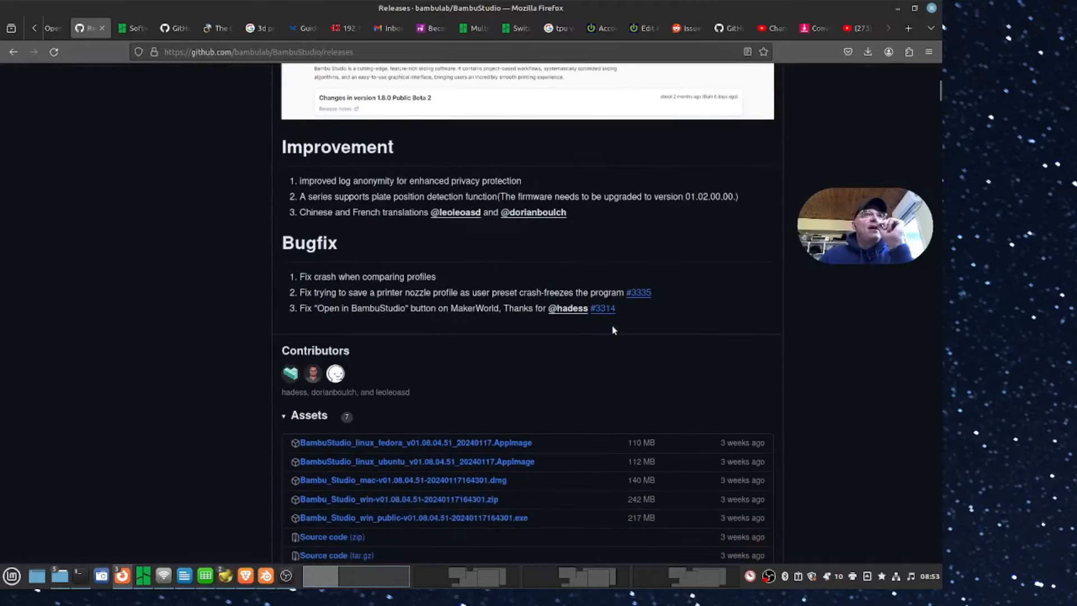
scroll("down", 3)
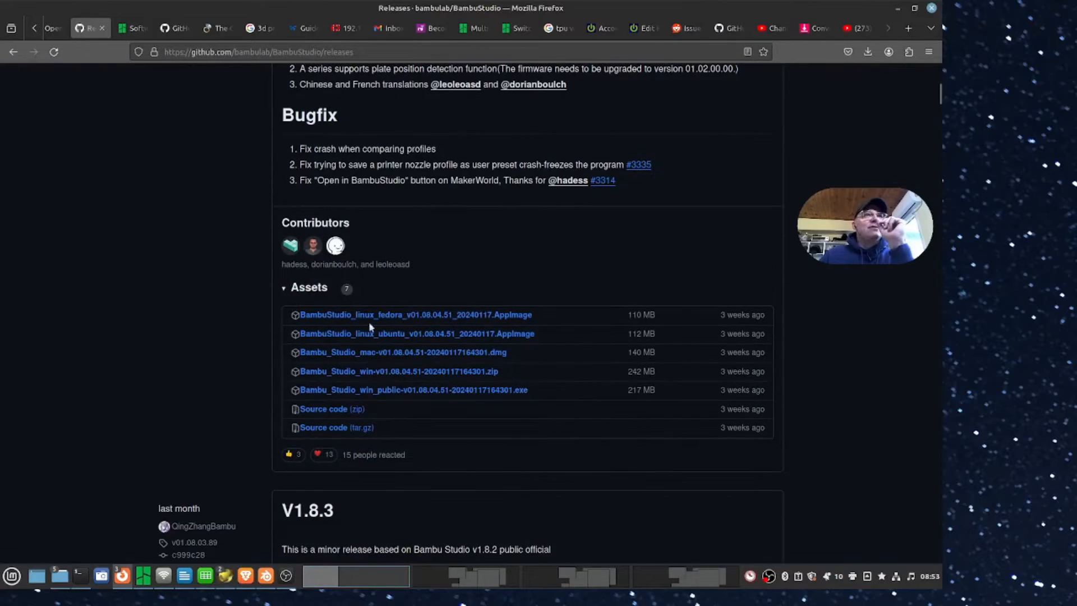